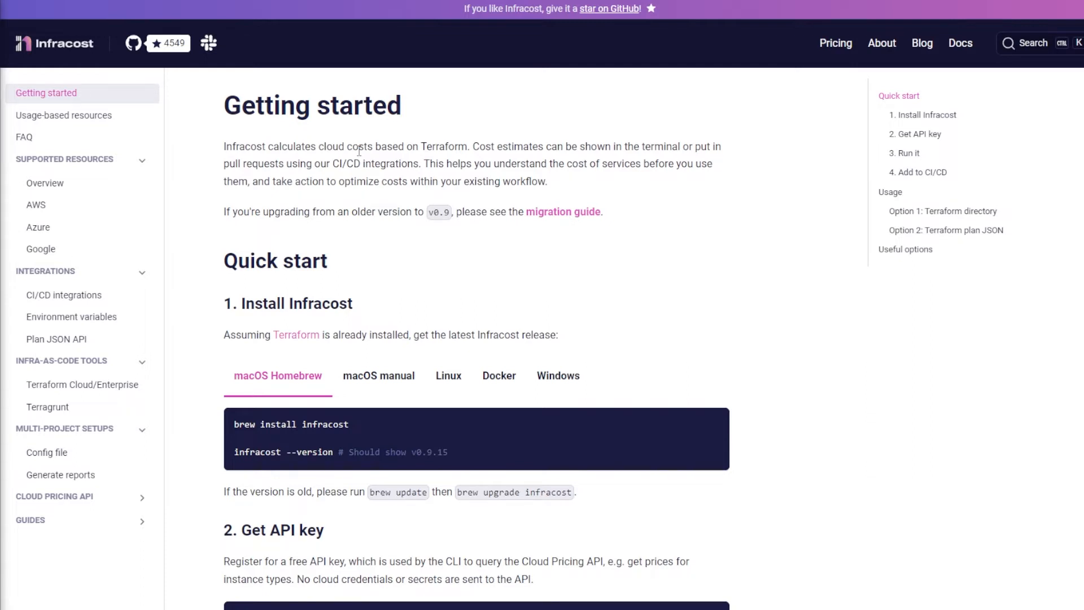
{"action": "mouse_move", "coordinate": [621, 184]}
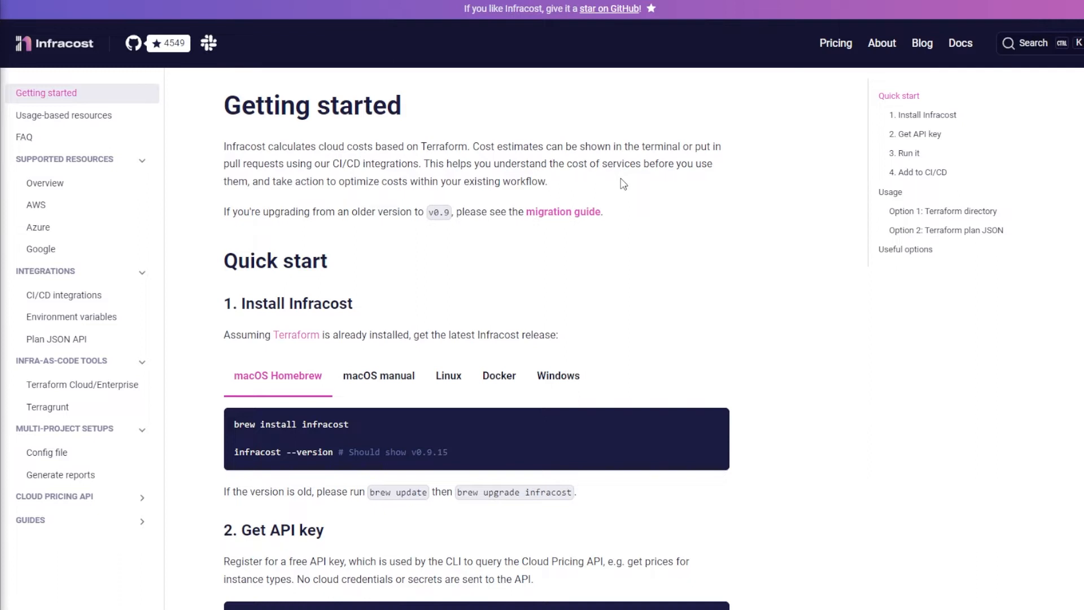
Reach the '2. Get API key' section of Getting started and copy the 'infracost register' command
{"action": "scroll", "scroll_direction": "down", "scroll_amount": 3}
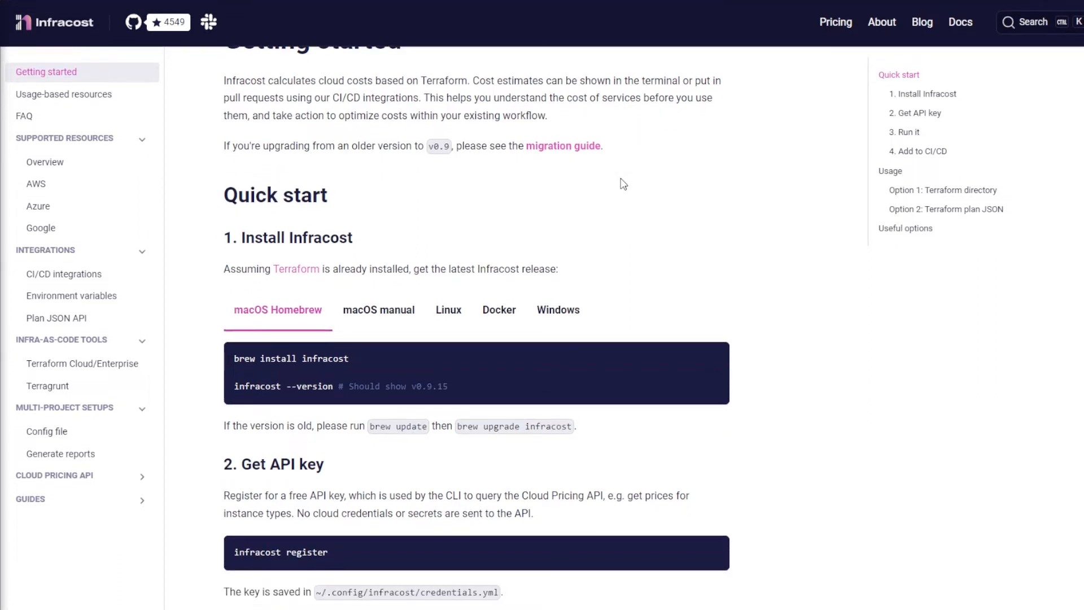
{"action": "scroll", "scroll_direction": "down", "scroll_amount": 3}
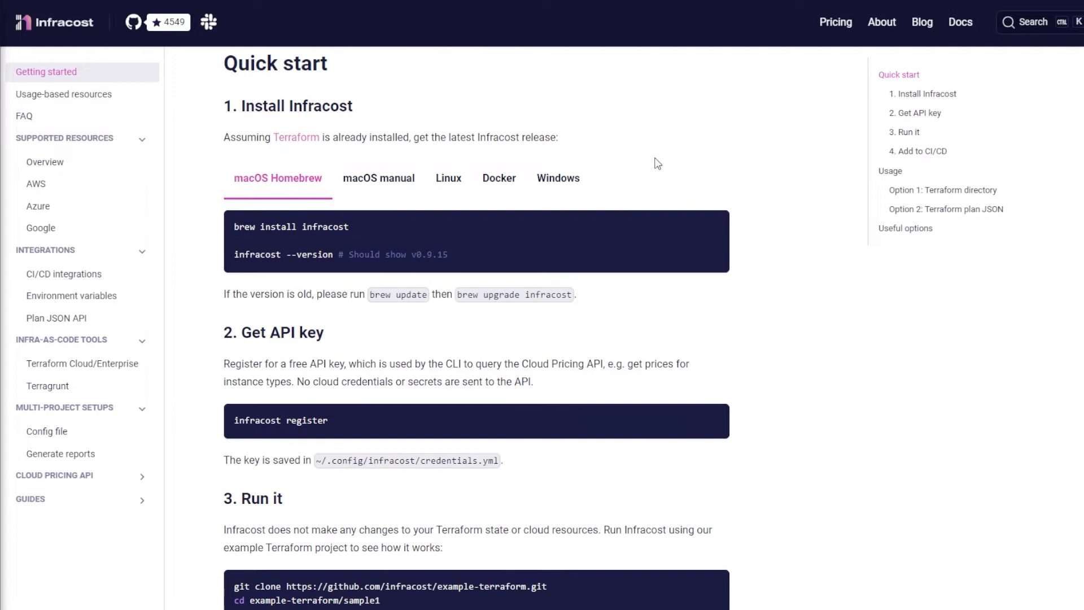
{"action": "scroll", "scroll_direction": "up", "scroll_amount": 3}
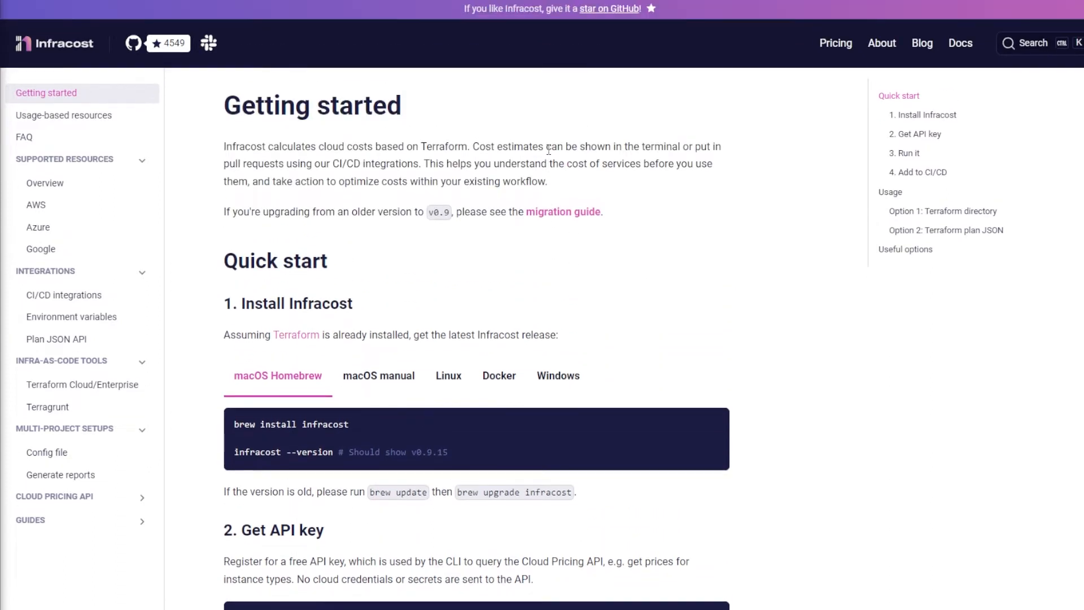
{"action": "mouse_move", "coordinate": [413, 205]}
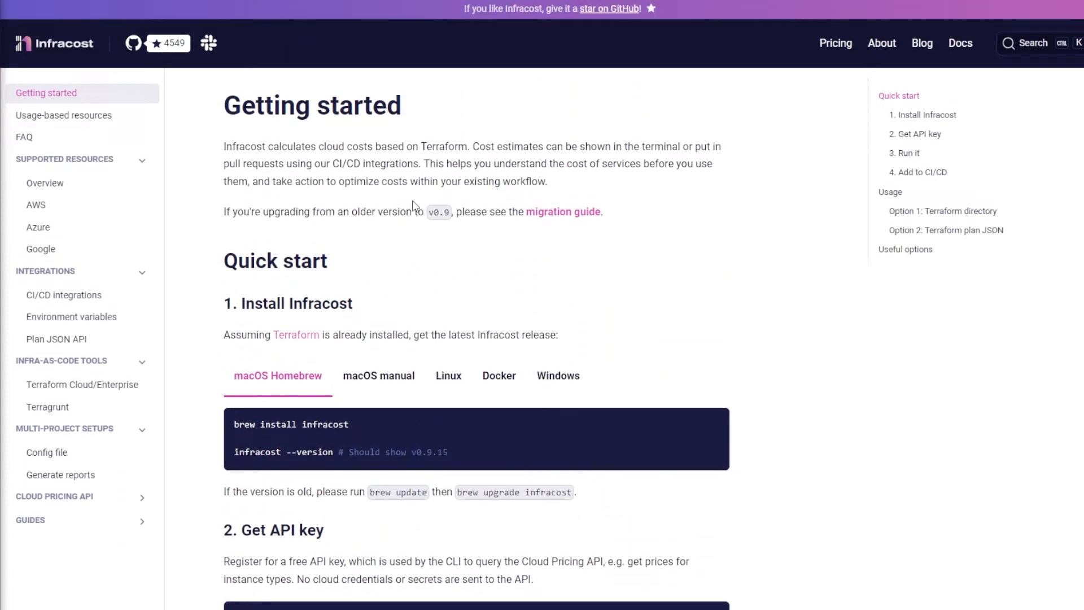
{"action": "scroll", "scroll_direction": "down", "scroll_amount": 3}
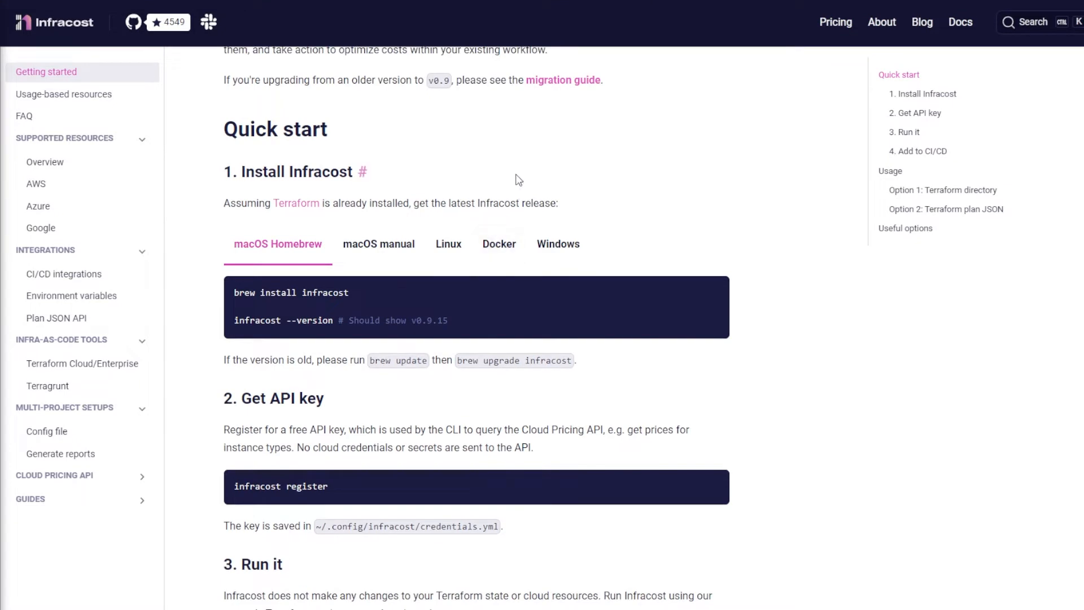
{"action": "scroll", "scroll_direction": "down", "scroll_amount": 3}
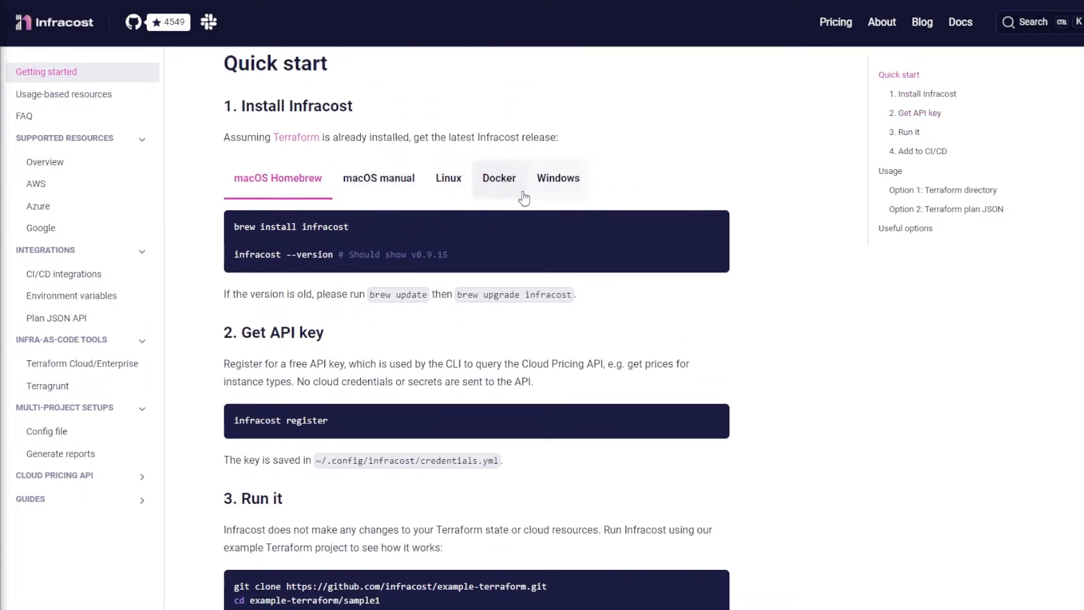
{"action": "mouse_move", "coordinate": [449, 190]}
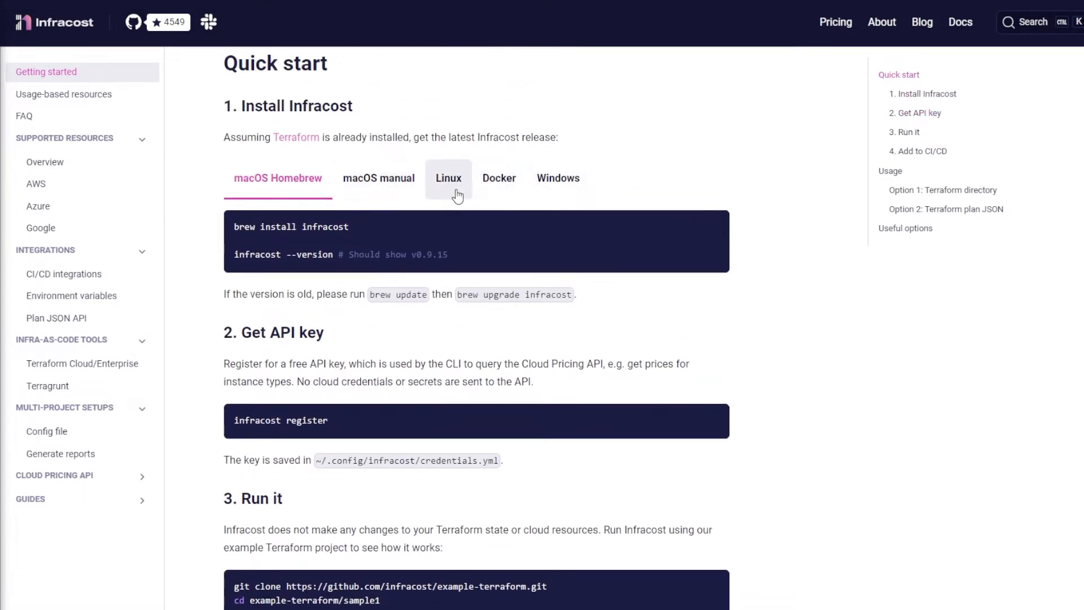
{"action": "scroll", "scroll_direction": "down", "scroll_amount": 3}
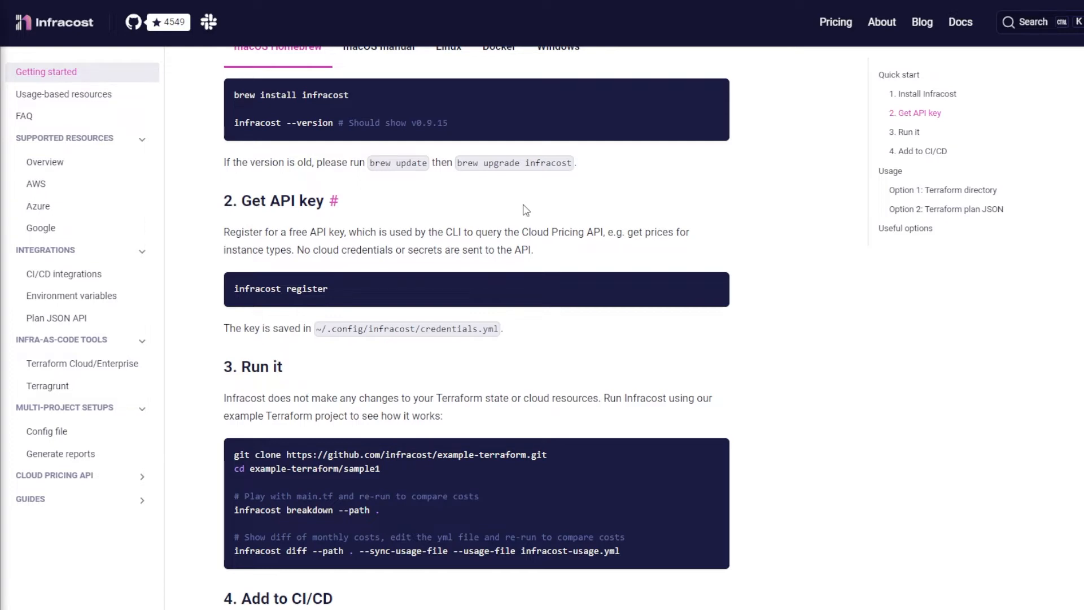
{"action": "scroll", "scroll_direction": "down", "scroll_amount": 3}
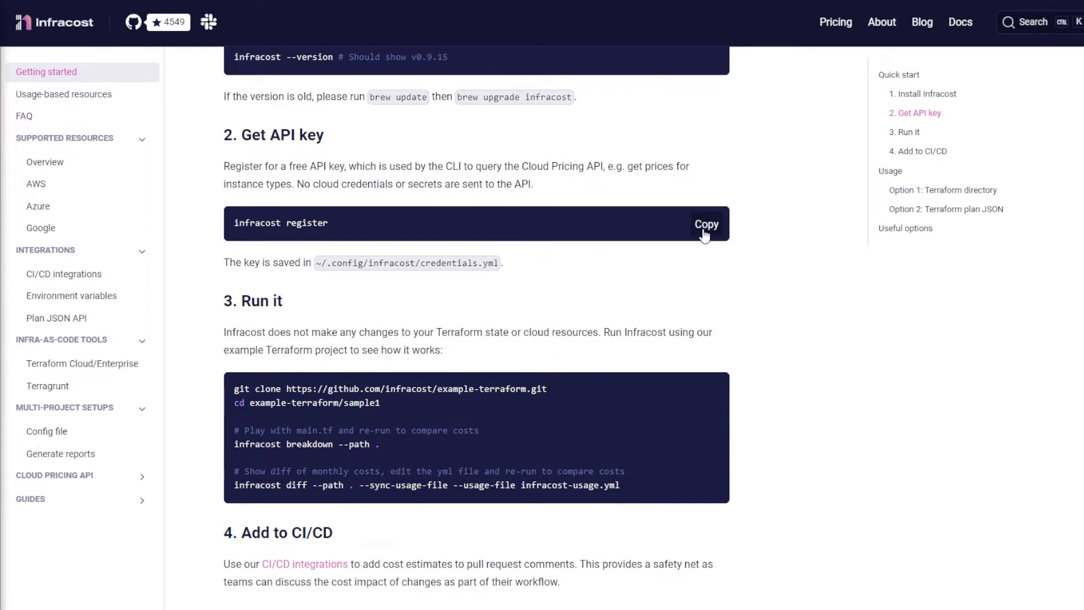
{"action": "left_click", "coordinate": [706, 223]}
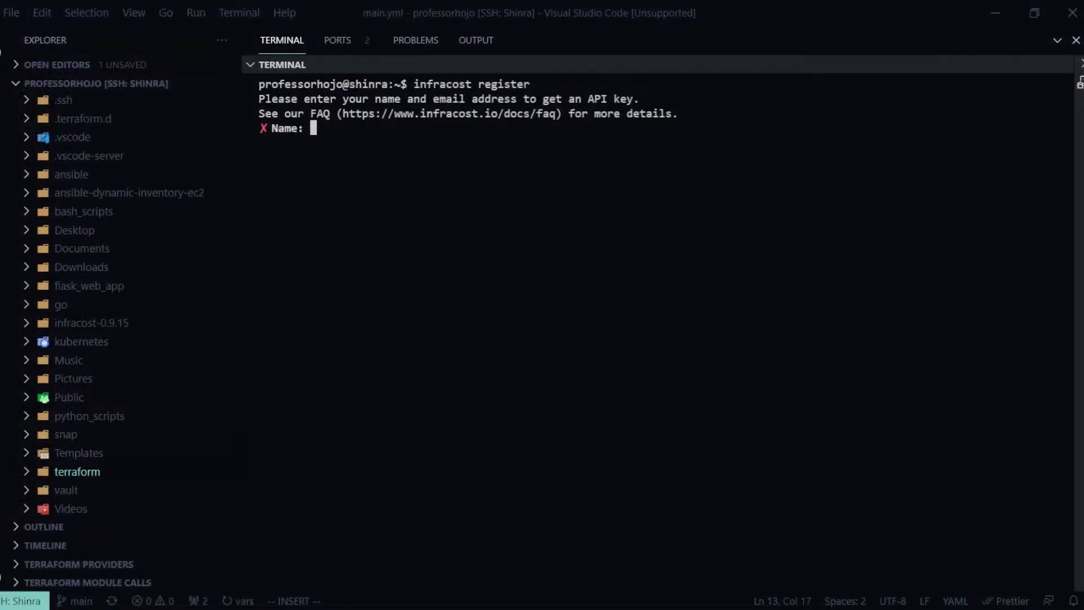
{"action": "type", "text": "th"}
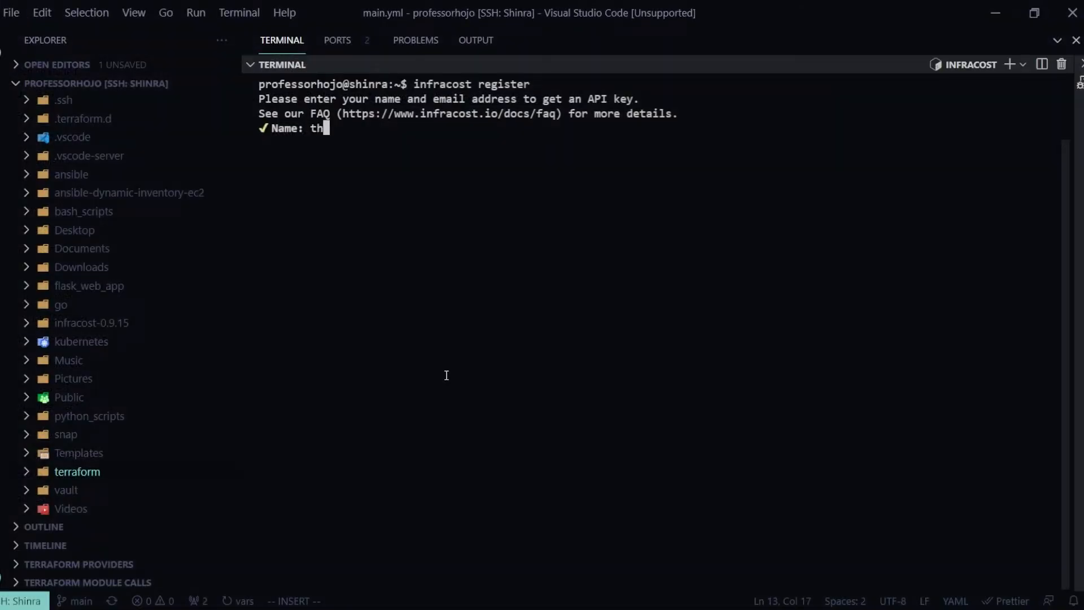
{"action": "key", "text": "Enter"}
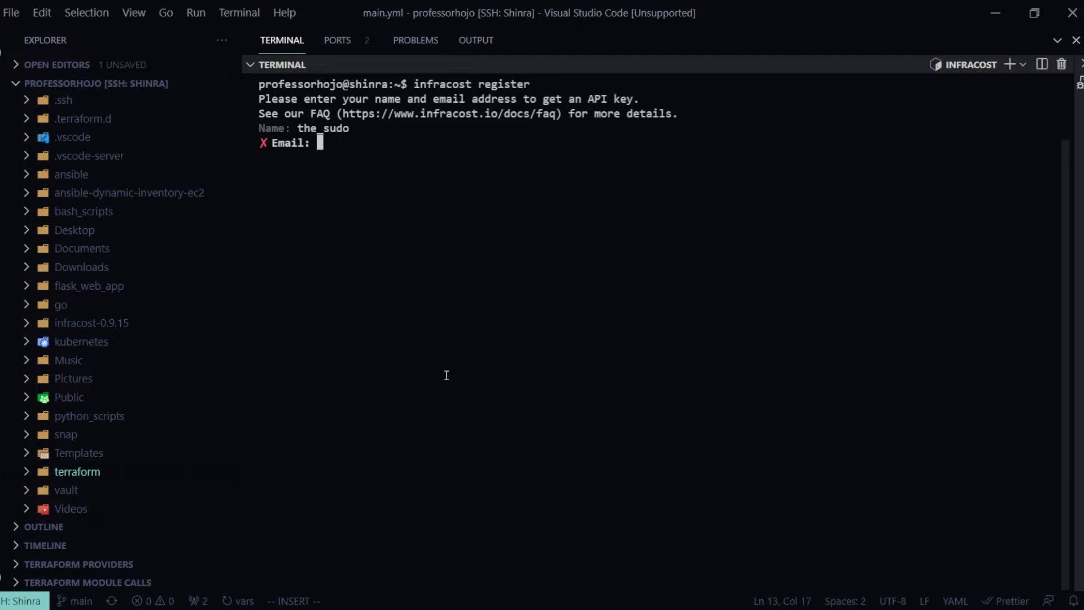
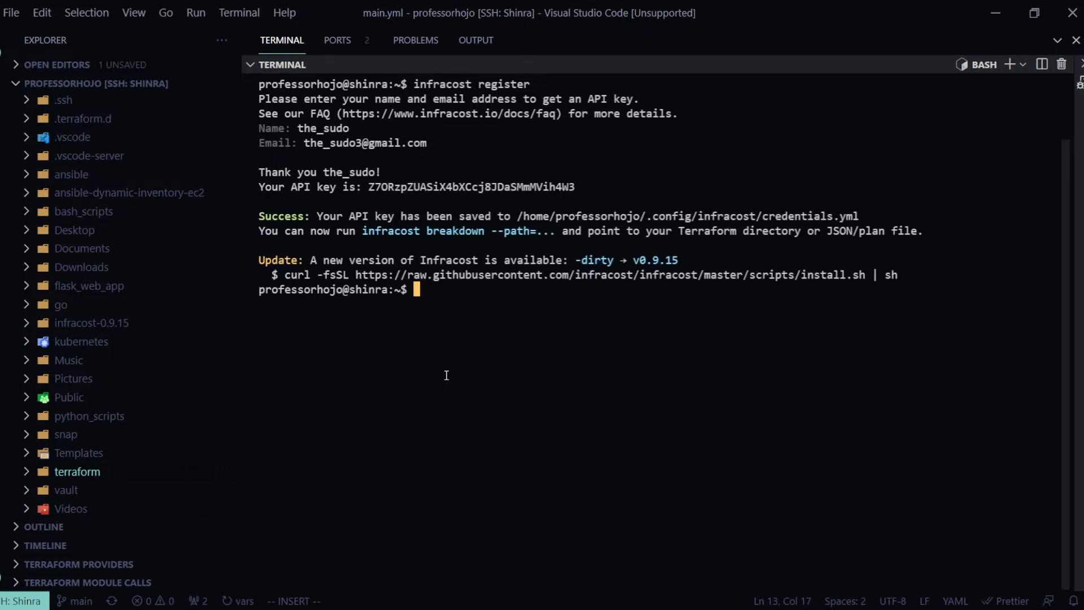
{"action": "mouse_move", "coordinate": [410, 206]}
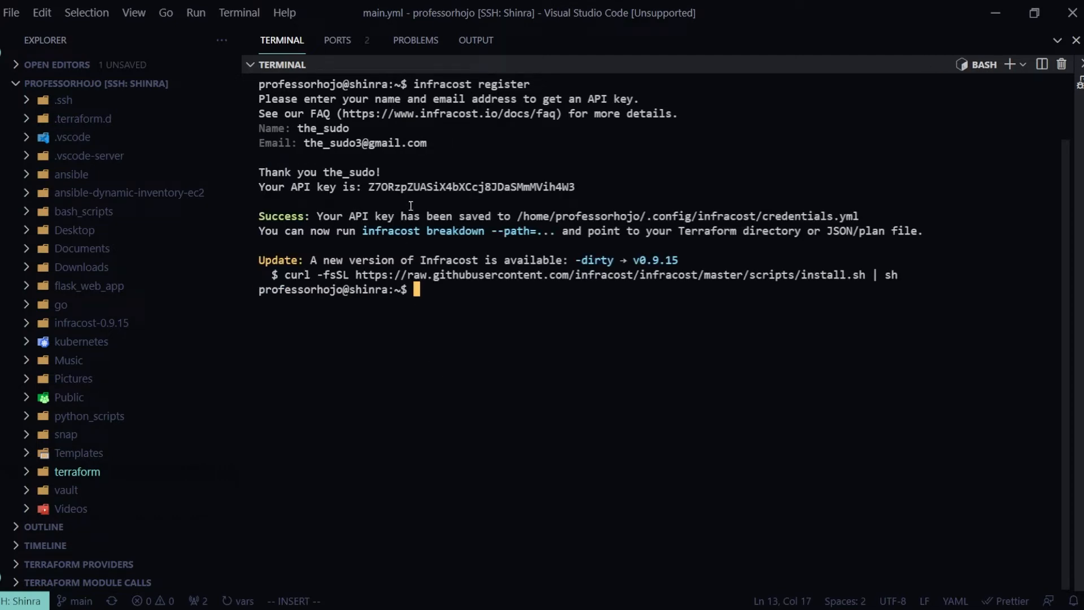
{"action": "mouse_move", "coordinate": [529, 310]}
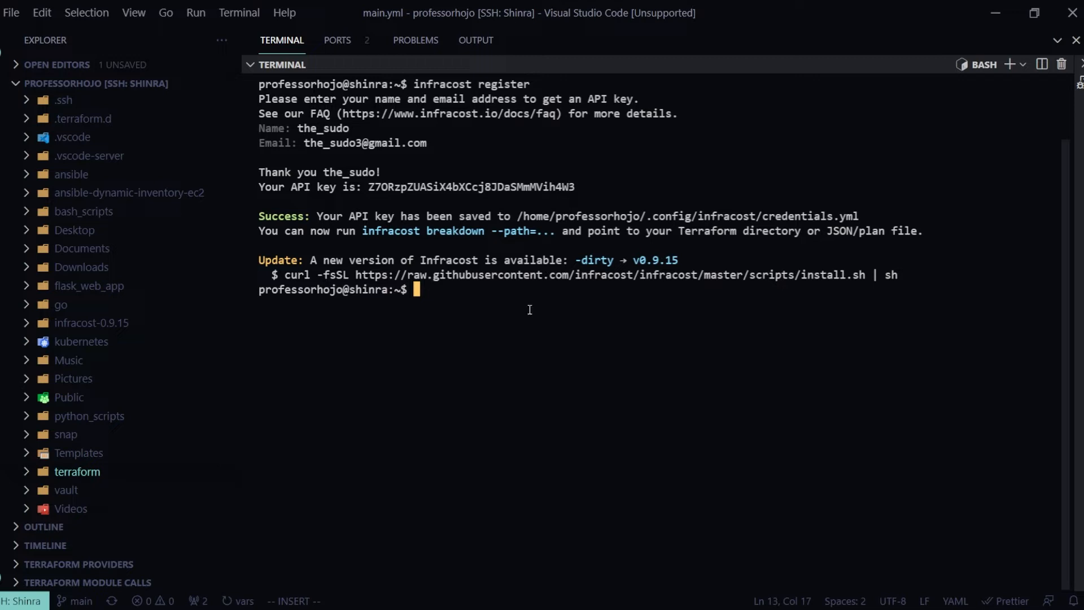
{"action": "mouse_move", "coordinate": [524, 216]}
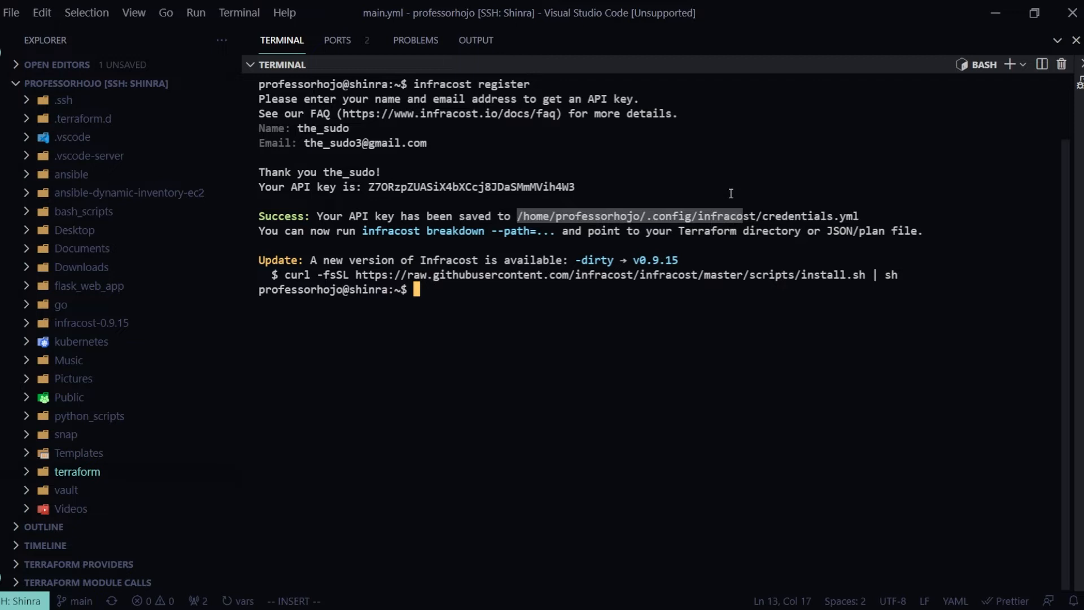
{"action": "mouse_move", "coordinate": [816, 215]}
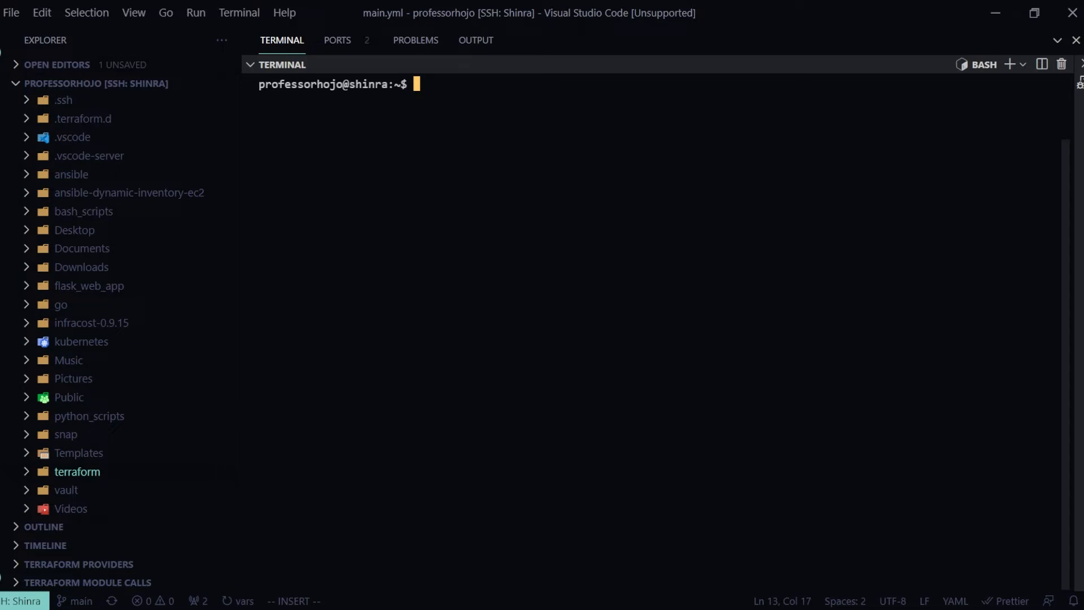
{"action": "mouse_move", "coordinate": [341, 301]}
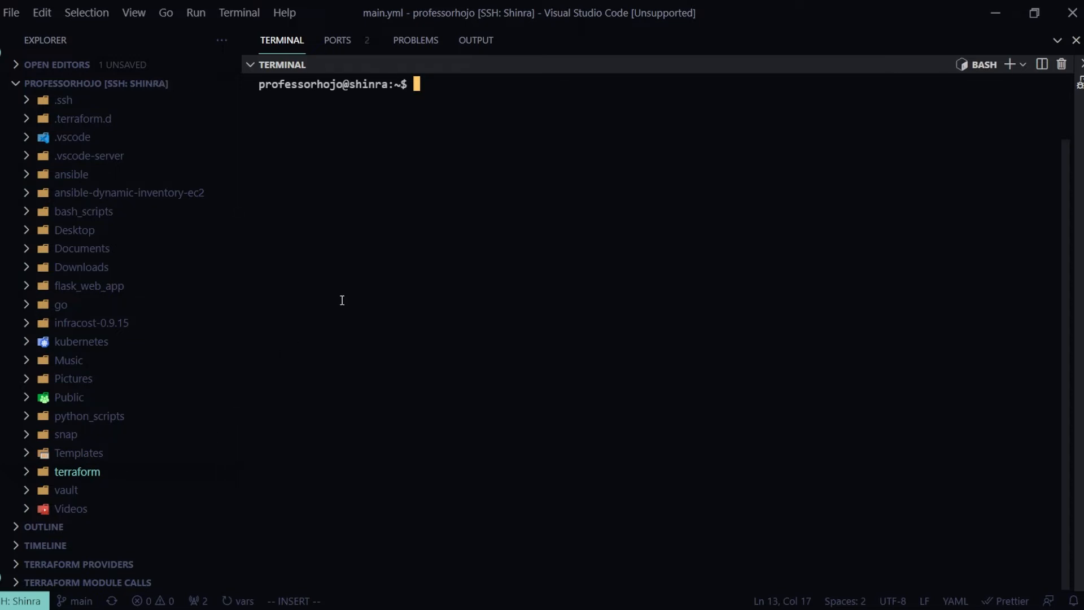
Move into the terraform project folder and list its .tf files
{"action": "type", "text": "cd terraform/aws-deploy-vault/"}
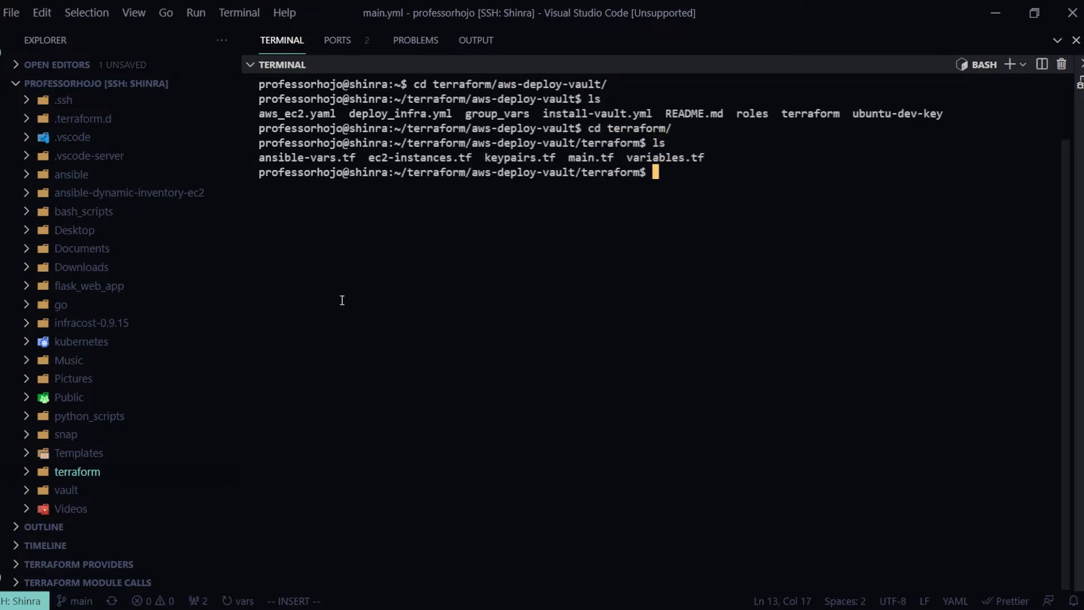
{"action": "type", "text": "ls -la"}
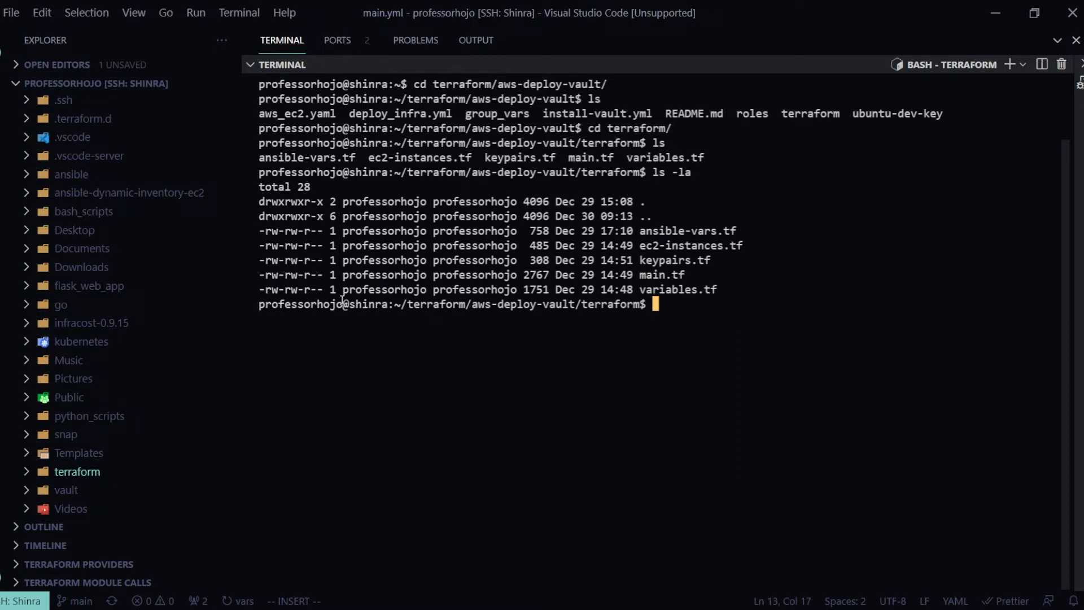
{"action": "type", "text": "ls"}
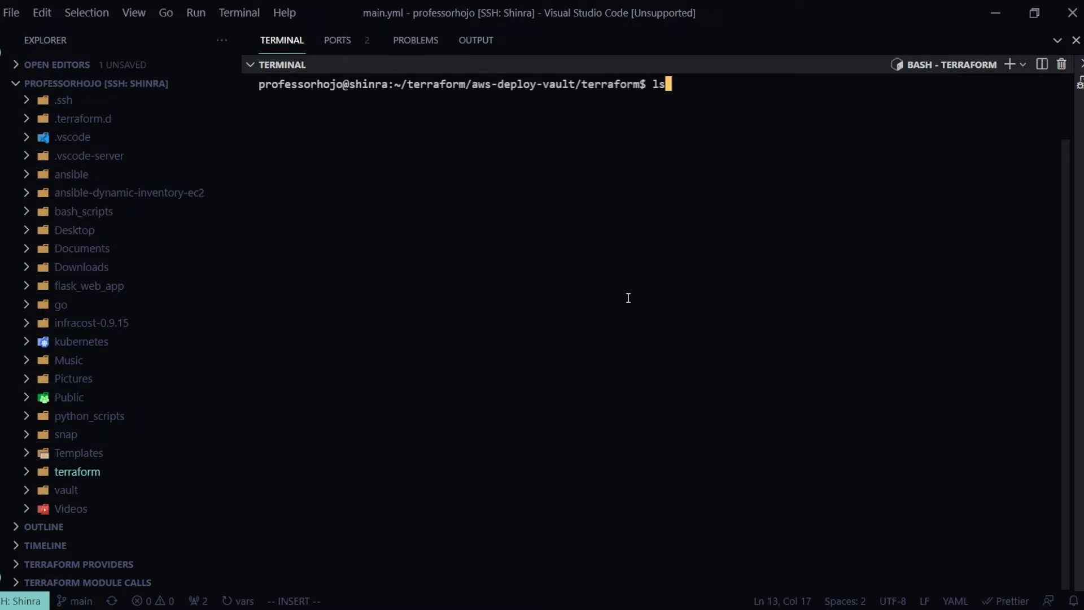
Abandon 'infracost breakdown --path .' with Ctrl+C and list the folder showing .terraform and the lock file
{"action": "type", "text": "infracost breakdown --path ."}
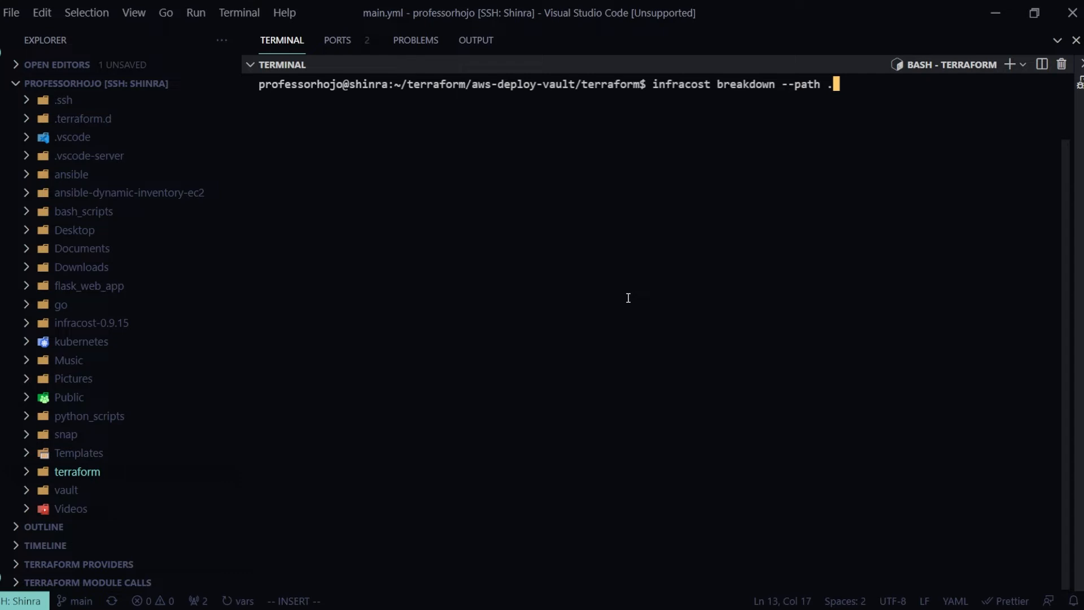
{"action": "key", "text": "ctrl+c"}
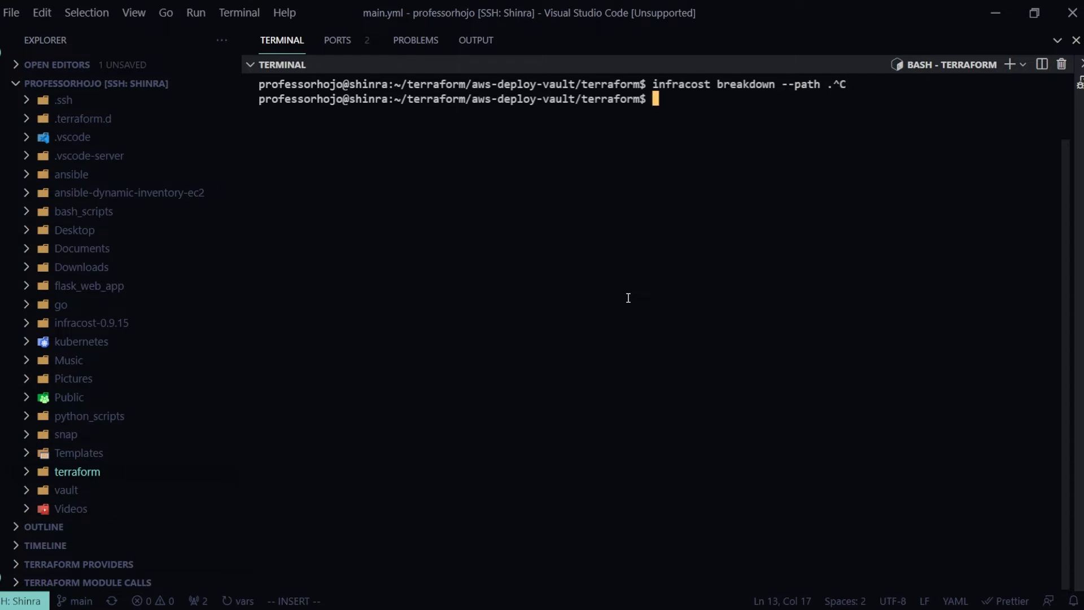
{"action": "type", "text": "ls -la"}
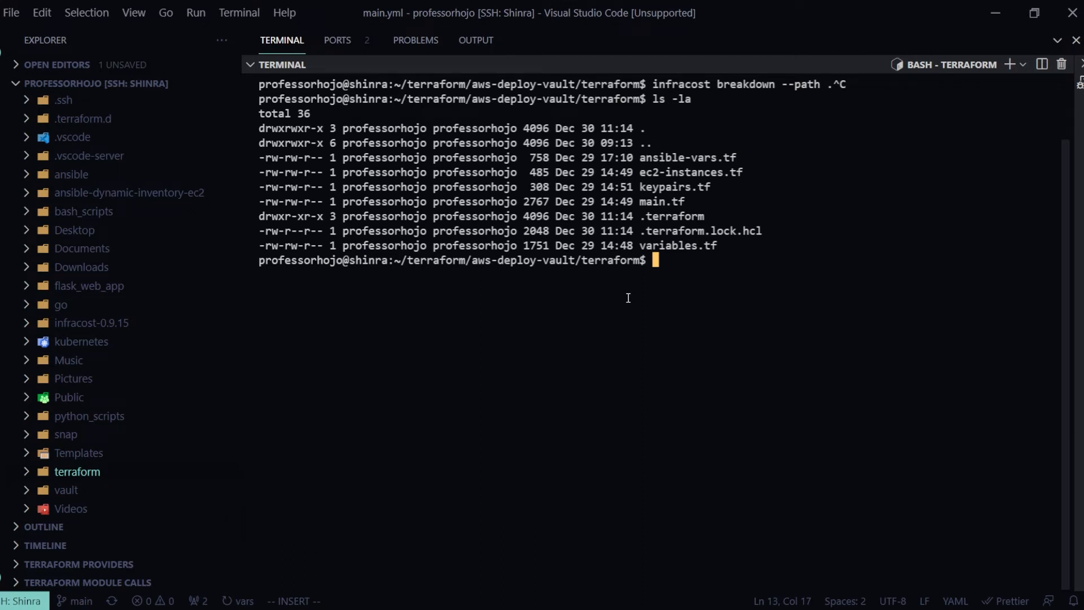
List the folder contents before running the Infracost breakdown that totals $39.32 monthly
{"action": "type", "text": "ls"}
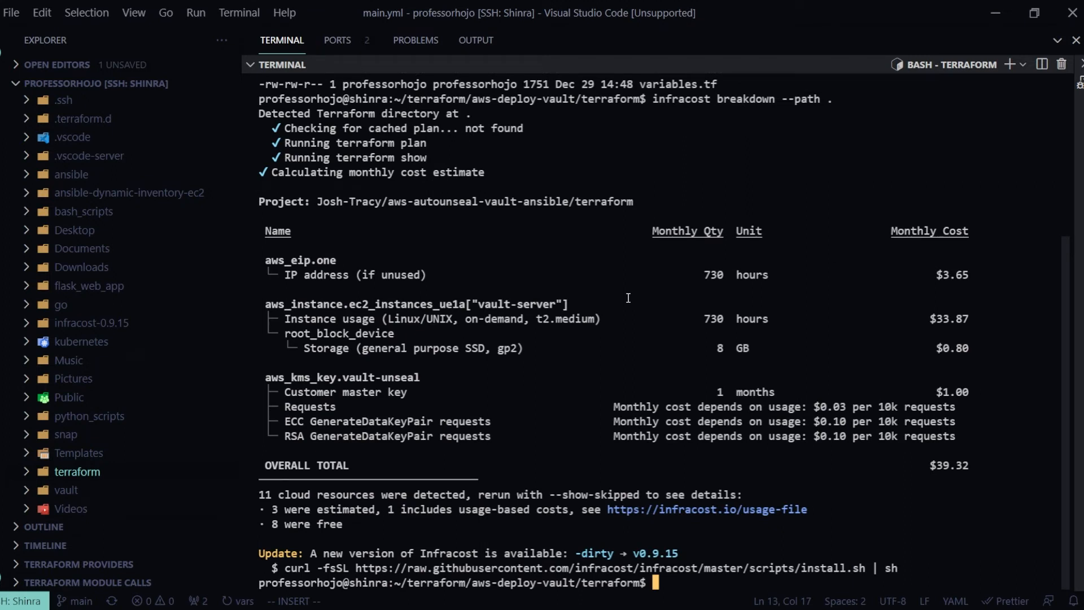
{"action": "mouse_move", "coordinate": [334, 260]}
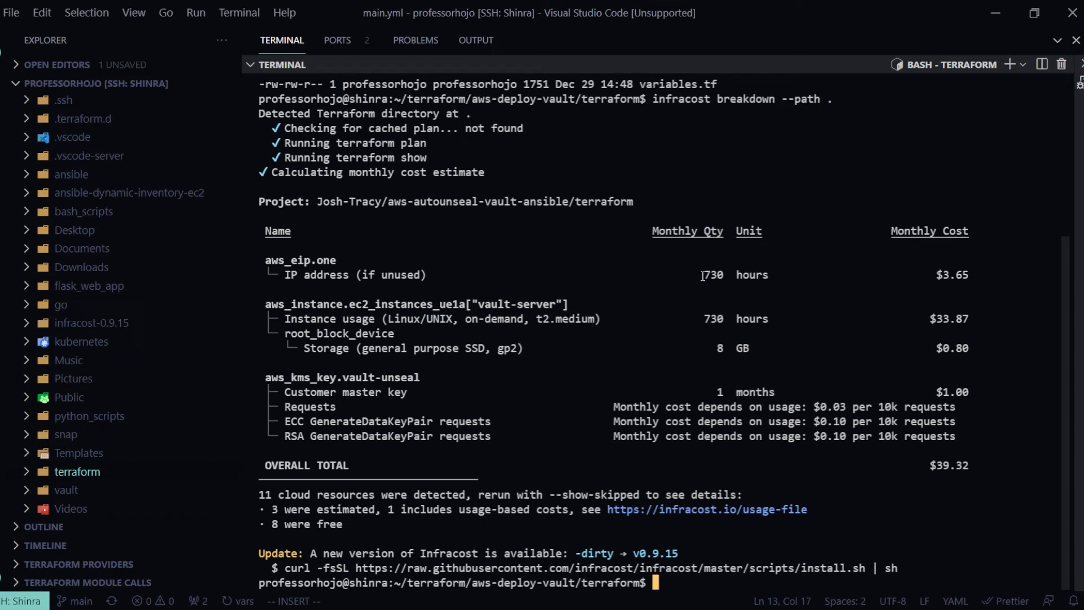
{"action": "mouse_move", "coordinate": [941, 270]}
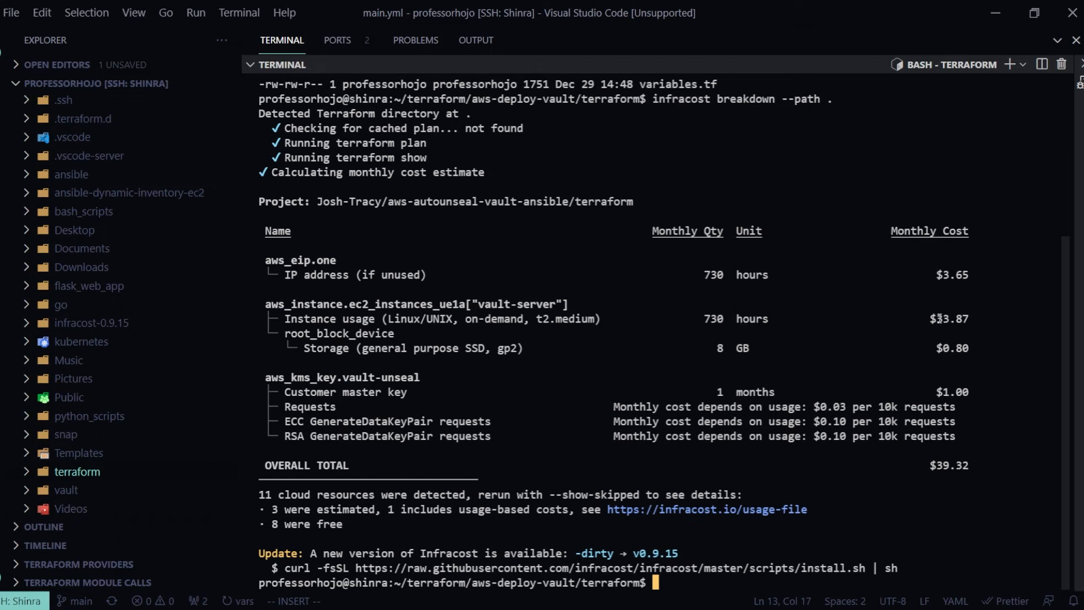
{"action": "mouse_move", "coordinate": [733, 349]}
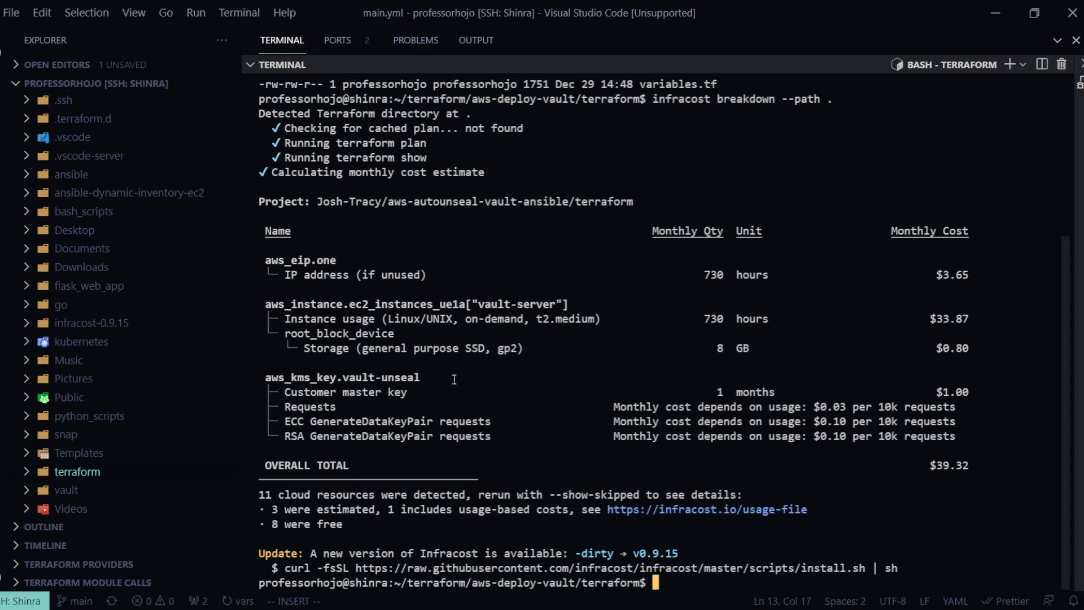
{"action": "mouse_move", "coordinate": [867, 386]}
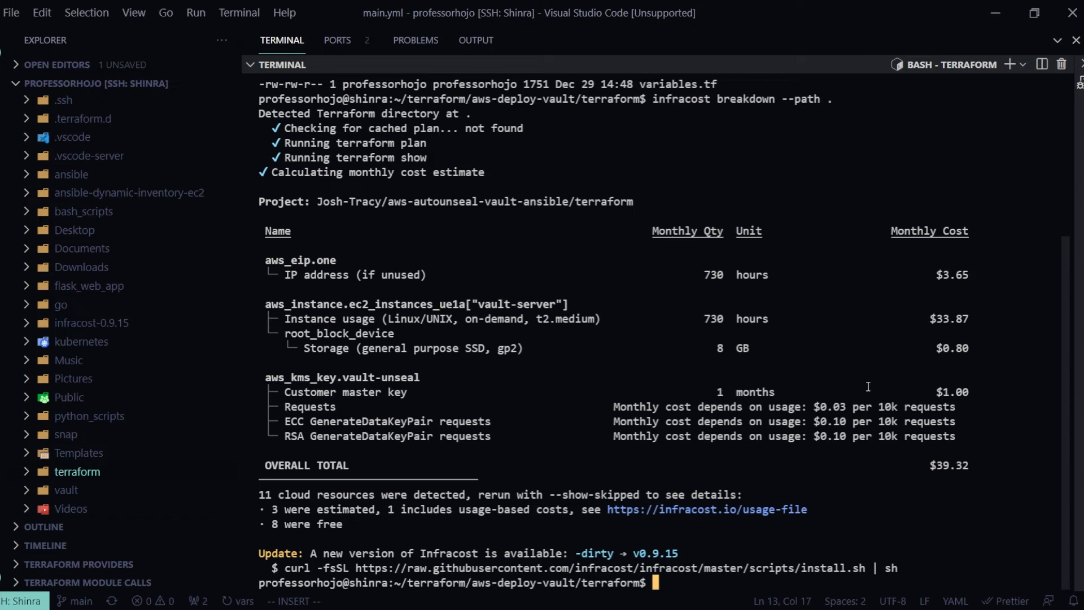
{"action": "mouse_move", "coordinate": [646, 407]}
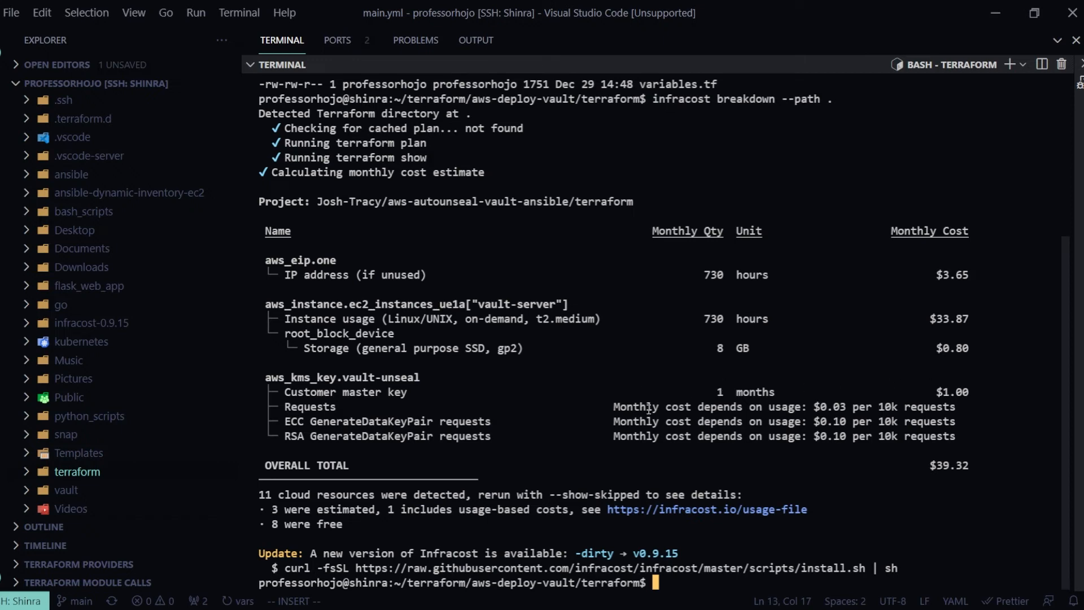
{"action": "mouse_move", "coordinate": [781, 403]}
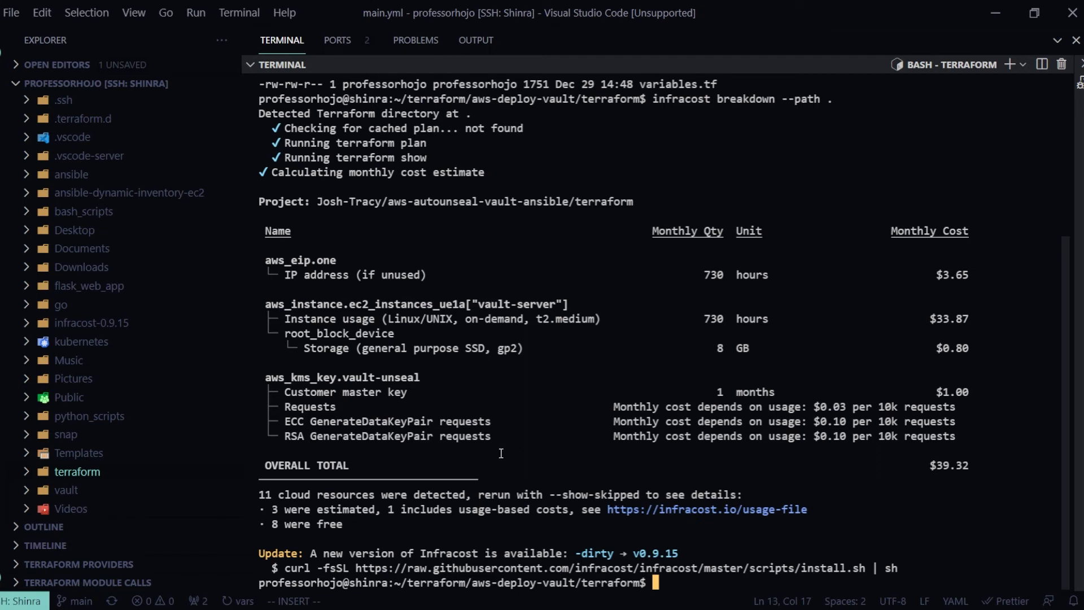
{"action": "mouse_move", "coordinate": [362, 488]}
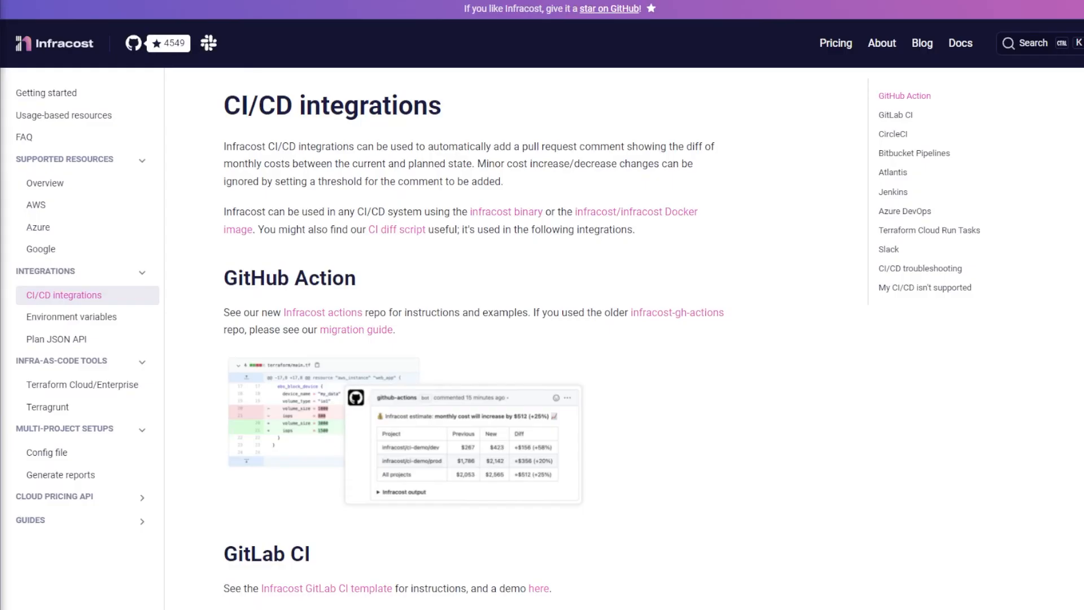
{"action": "mouse_move", "coordinate": [744, 357]}
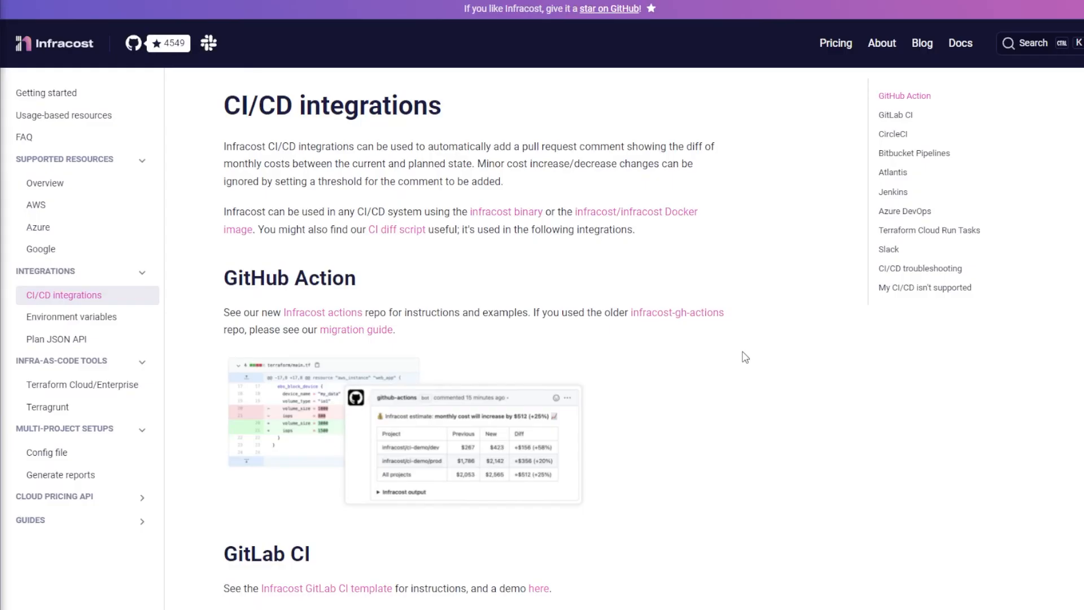
{"action": "mouse_move", "coordinate": [672, 222]}
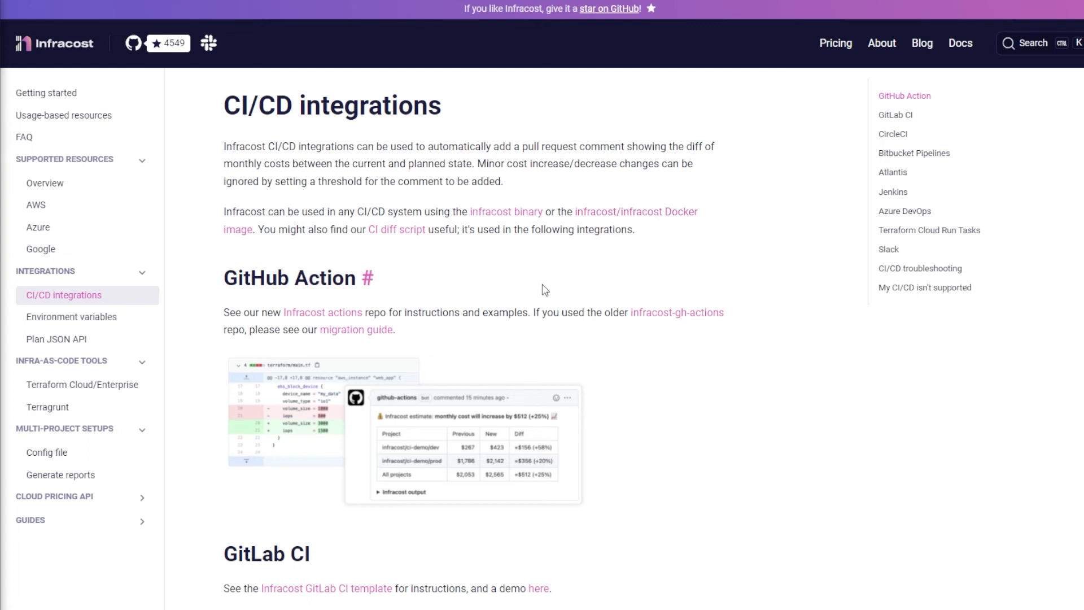
Read down the CI/CD integrations page from GitHub Action to the Slack section
{"action": "scroll", "scroll_direction": "down", "scroll_amount": 3}
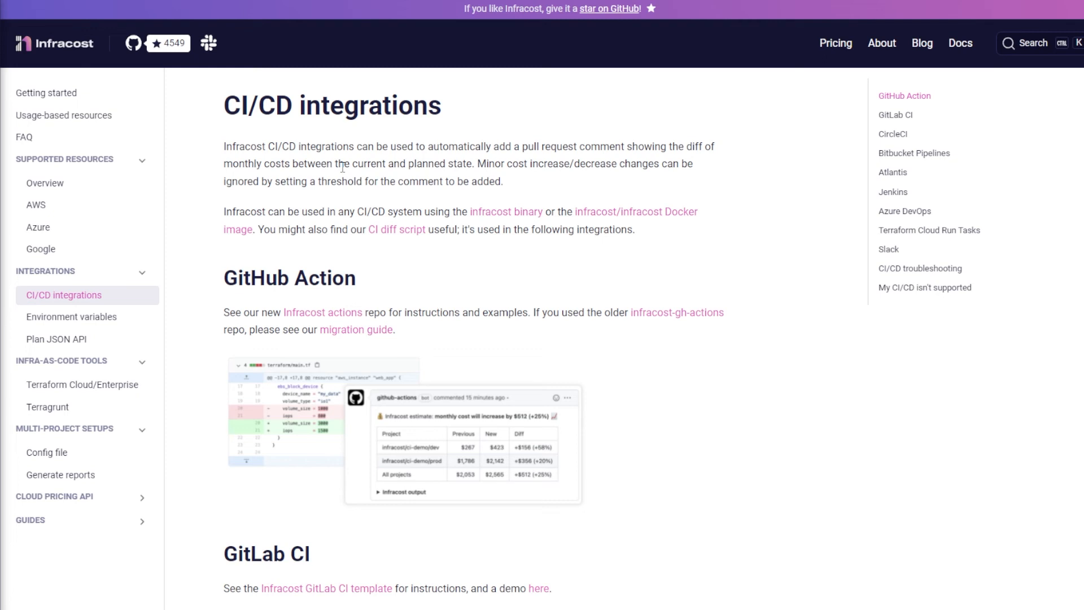
{"action": "mouse_move", "coordinate": [390, 238]}
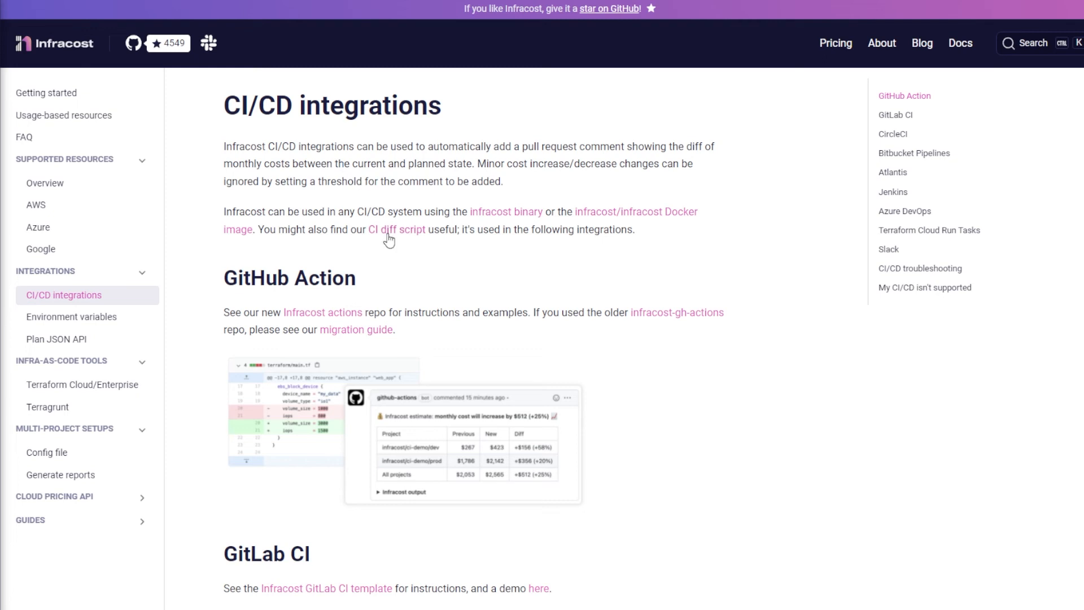
{"action": "scroll", "scroll_direction": "down", "scroll_amount": 3}
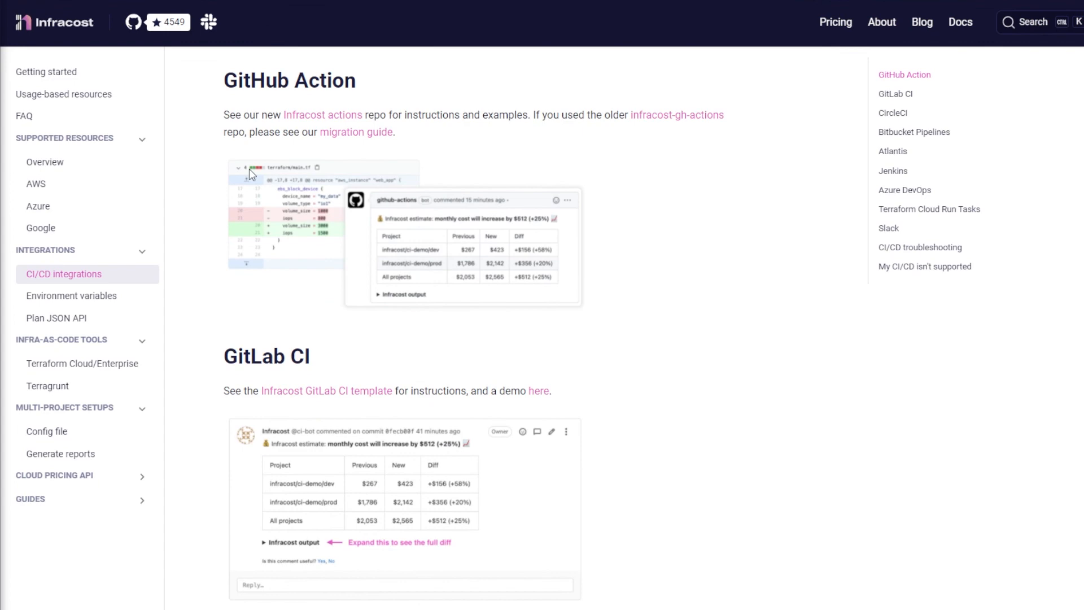
{"action": "scroll", "scroll_direction": "down", "scroll_amount": 3}
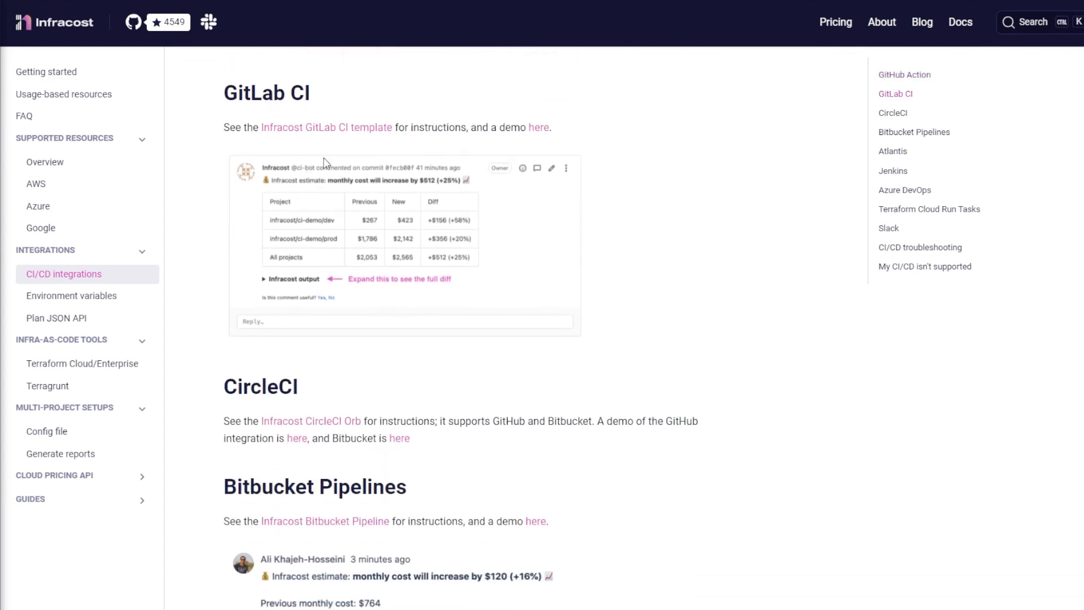
{"action": "scroll", "scroll_direction": "down", "scroll_amount": 3}
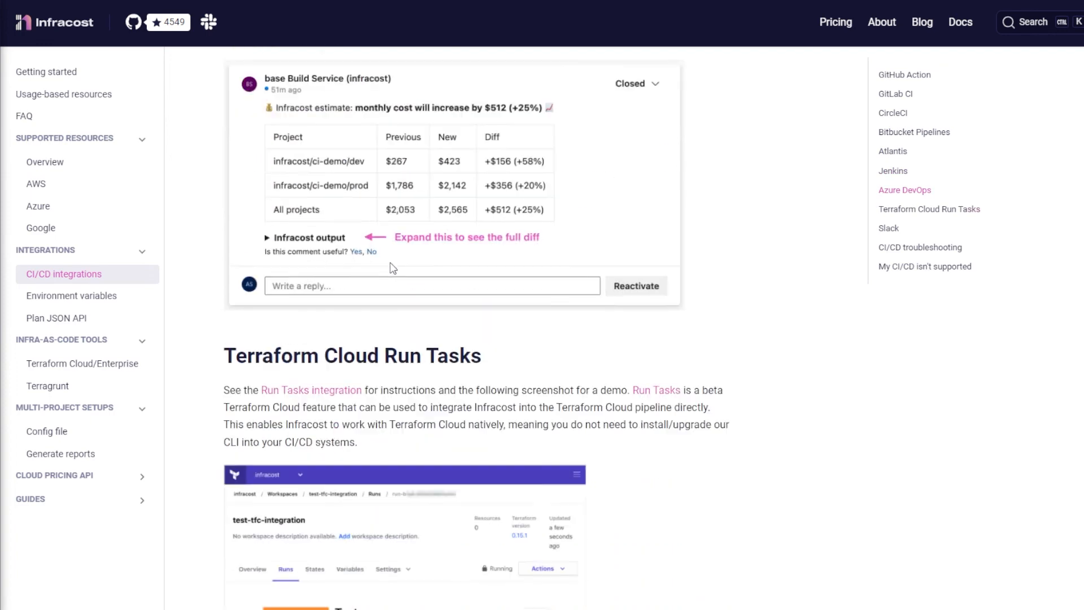
{"action": "scroll", "scroll_direction": "down", "scroll_amount": 3}
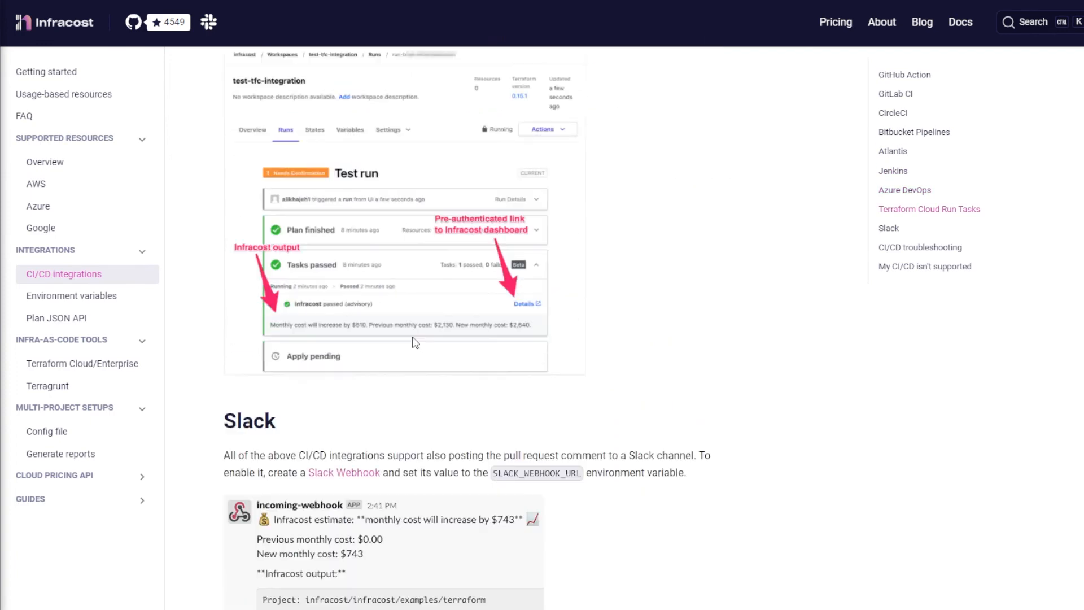
{"action": "scroll", "scroll_direction": "down", "scroll_amount": 3}
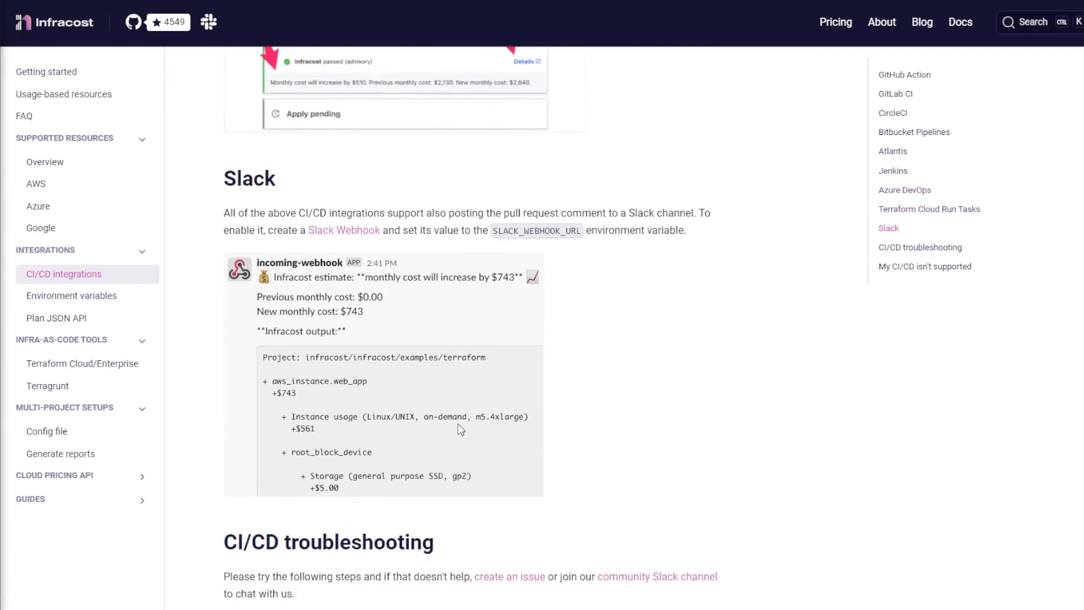